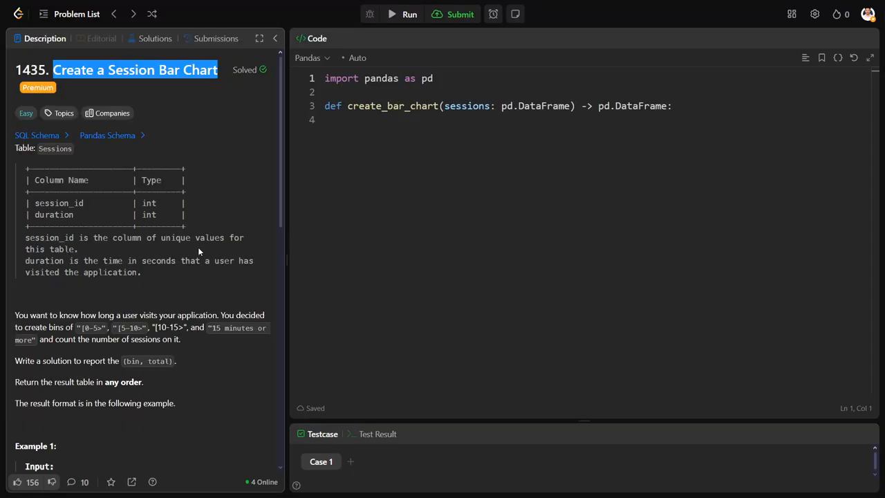
Read problem 1435's bin definitions and example, selecting the statement text before moving to Miro
scroll("down", 3)
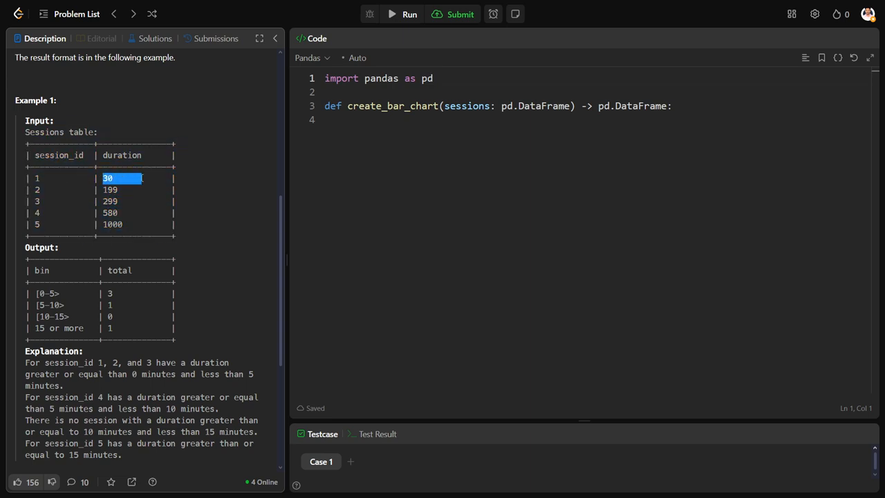
mouse_move(411, 193)
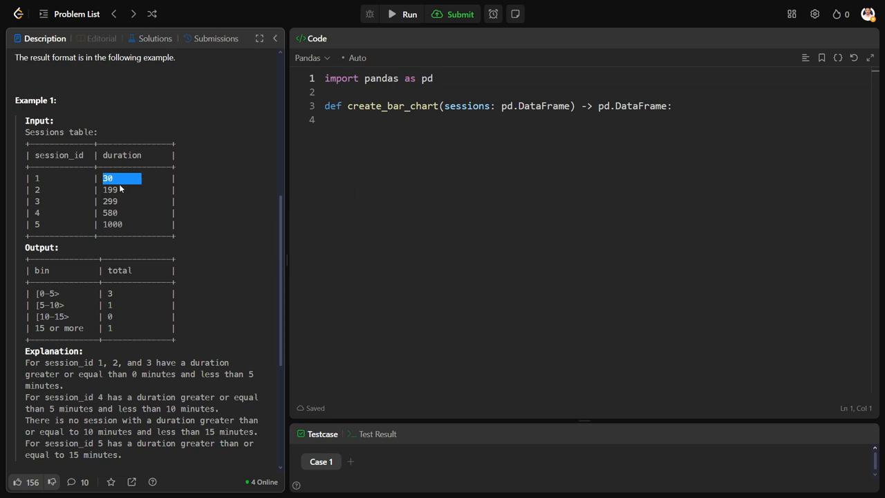
mouse_move(107, 183)
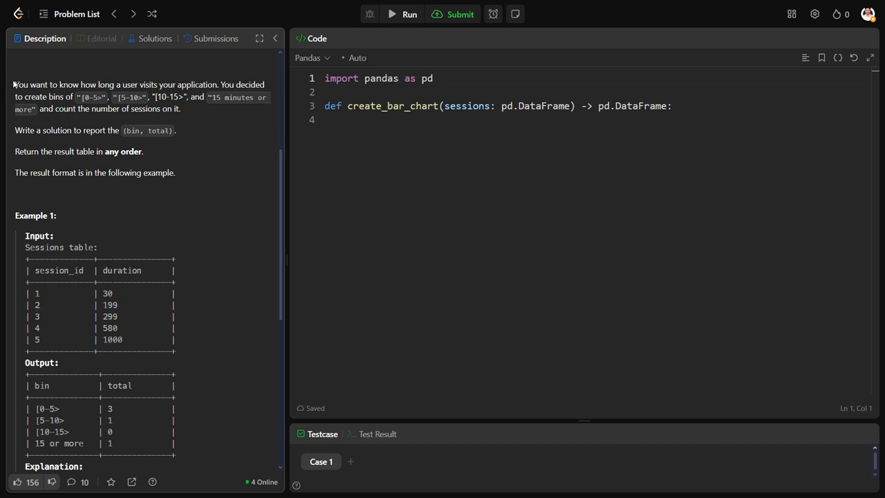
left_click_drag(16, 84, 168, 85)
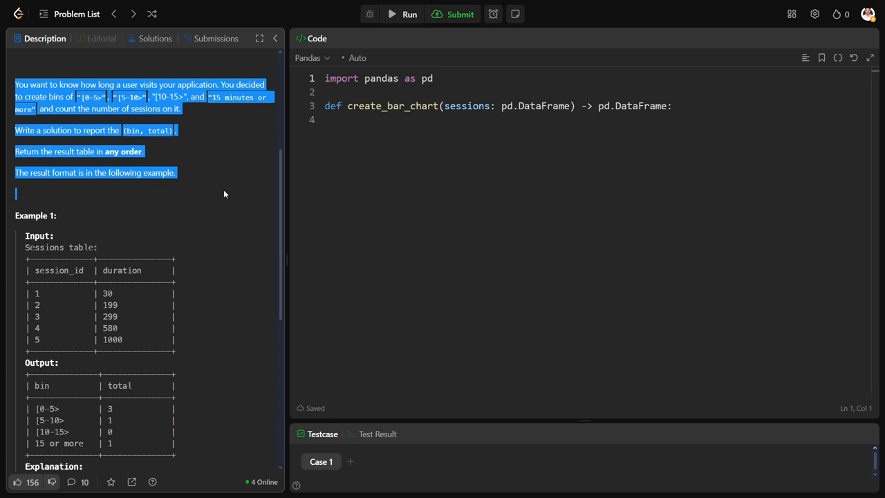
scroll("down", 3)
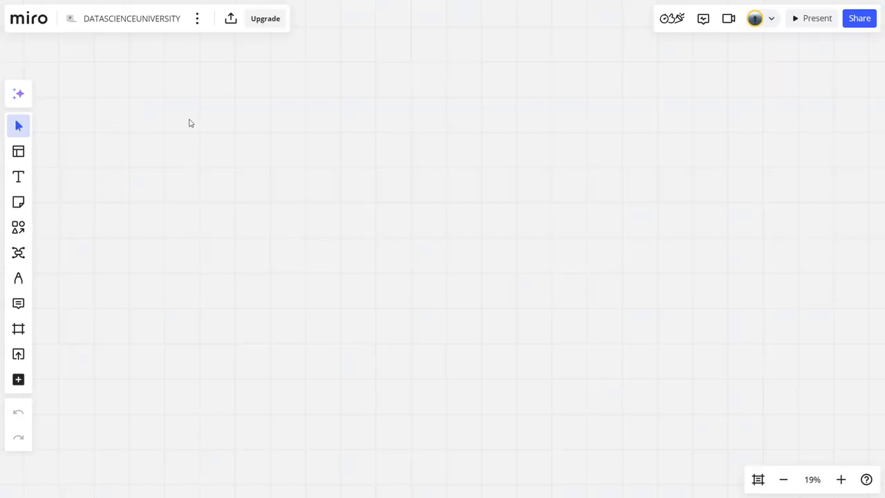
Paste the example Sessions and output tables onto the board and enlarge their font
left_click(194, 119)
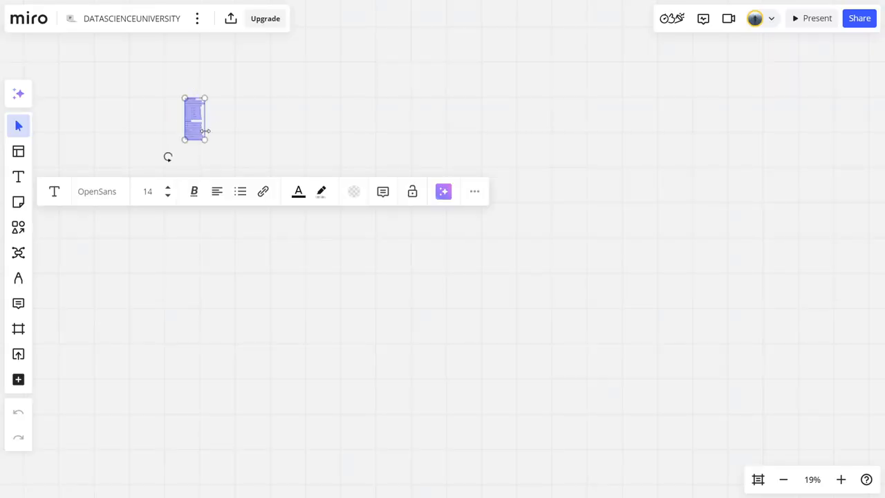
mouse_move(167, 189)
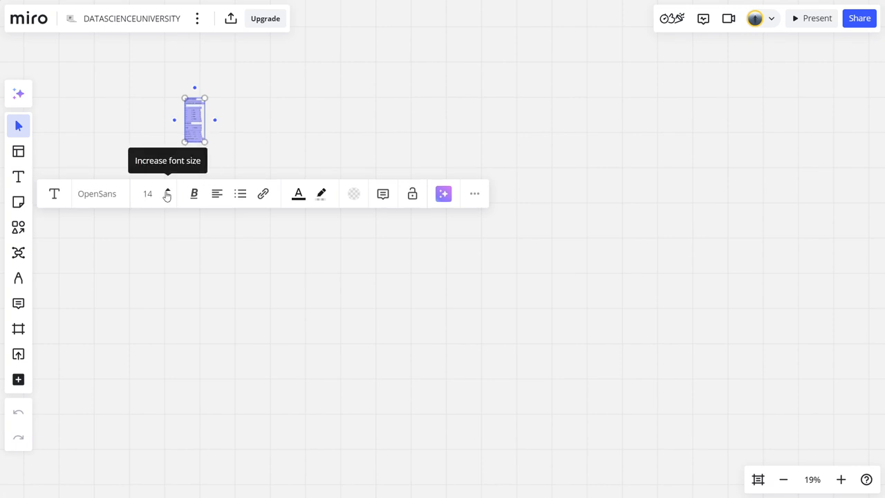
left_click(167, 194)
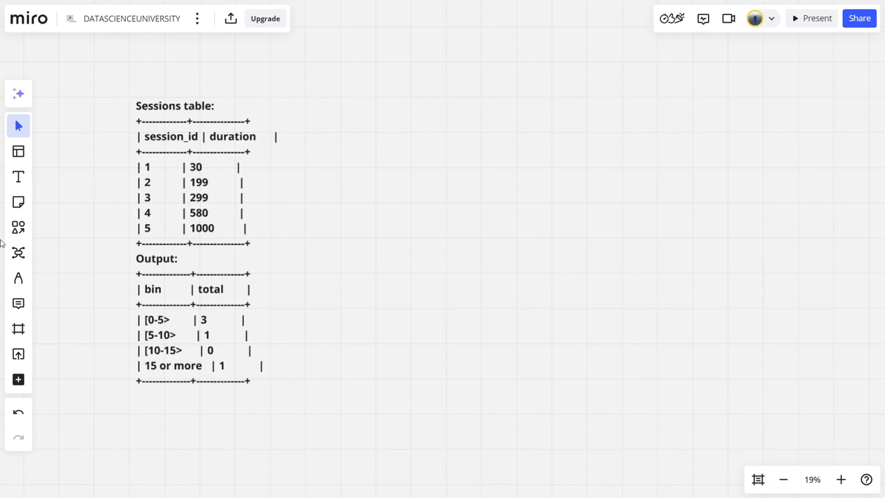
left_click(18, 278)
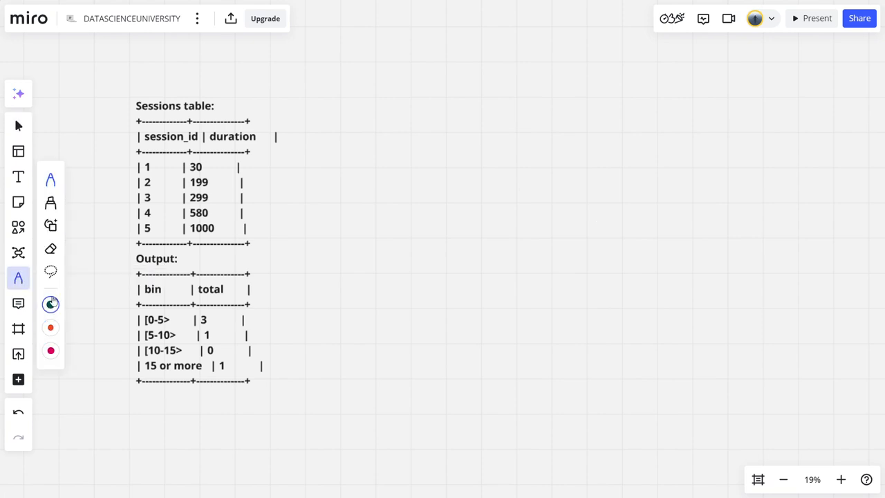
In dark green, write '1 min = 60 sec' and the 0-300 and 300-600 second ranges
left_click(50, 305)
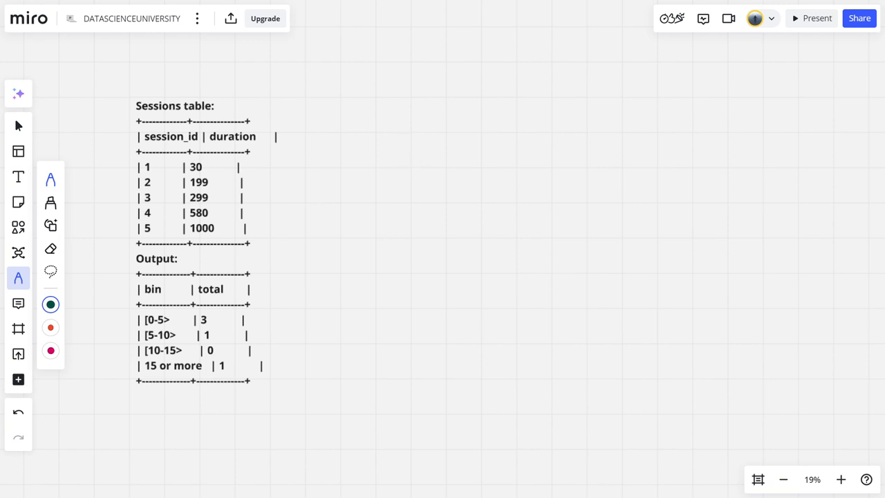
left_click_drag(400, 149, 456, 146)
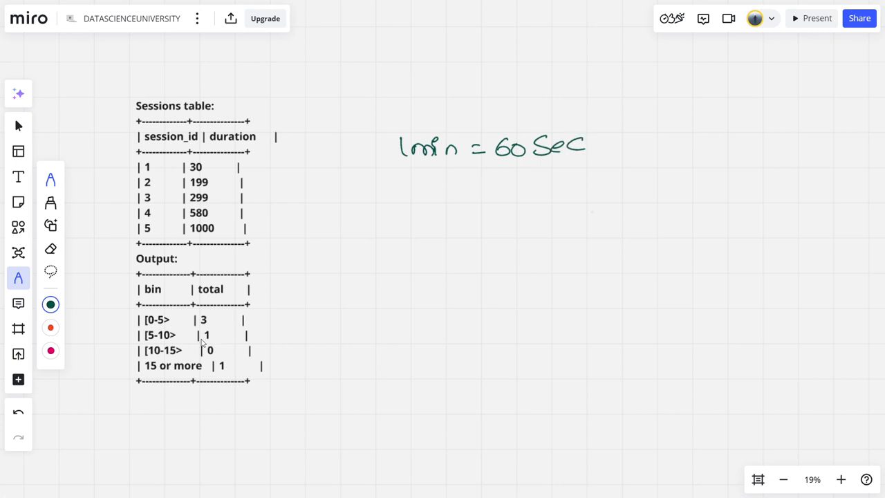
mouse_move(180, 321)
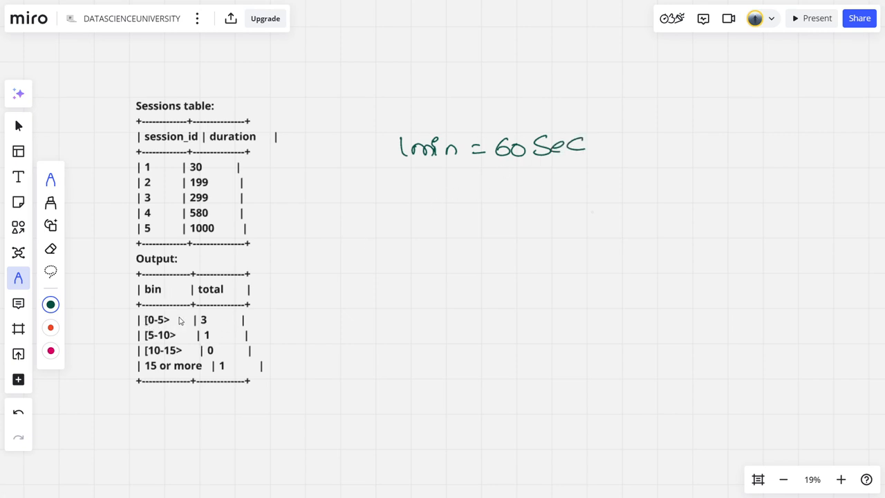
left_click_drag(259, 320, 308, 317)
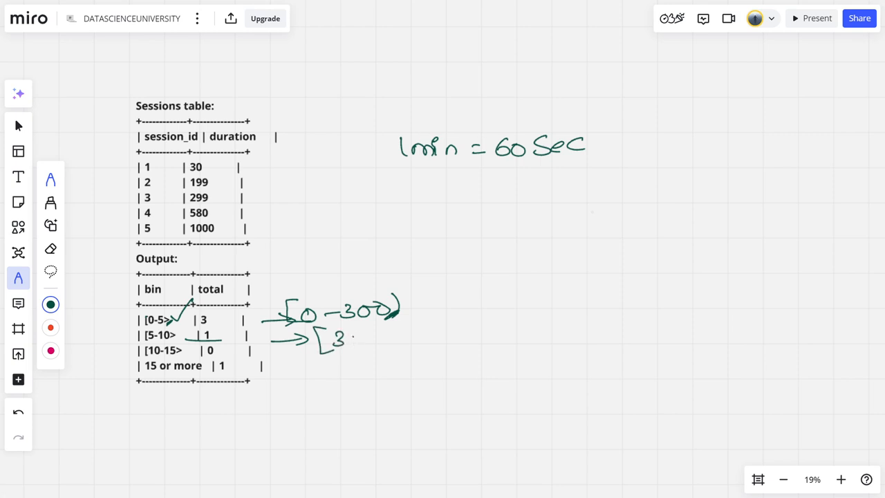
left_click_drag(332, 339, 429, 339)
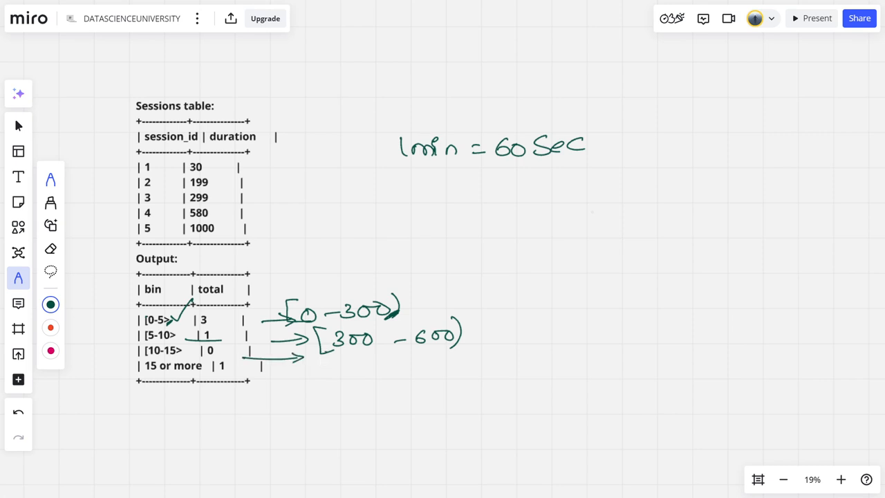
Add the 600-900 and open-ended 900+ second ranges, then circle duration 30 in pink
left_click_drag(305, 353, 359, 370)
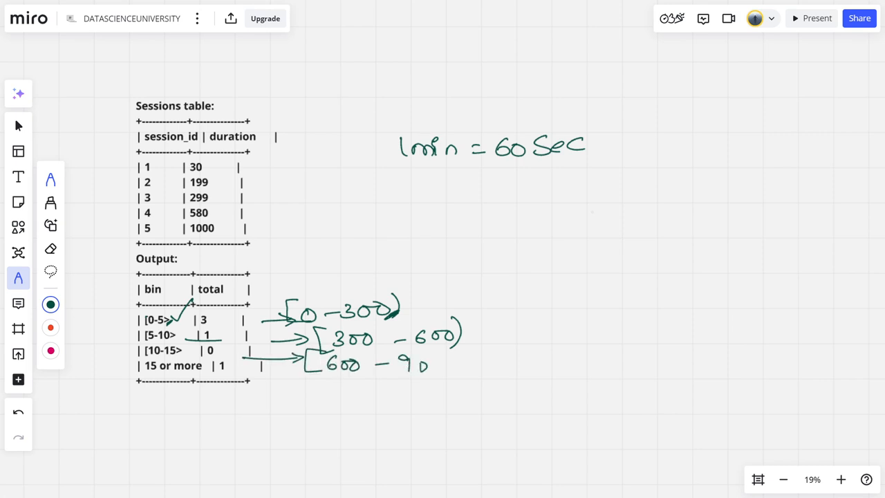
left_click_drag(260, 377, 297, 381)
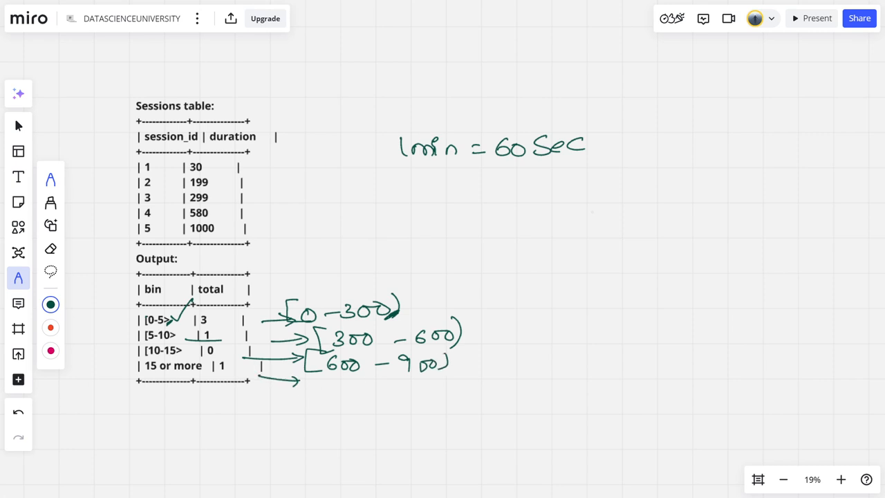
left_click_drag(304, 387, 360, 398)
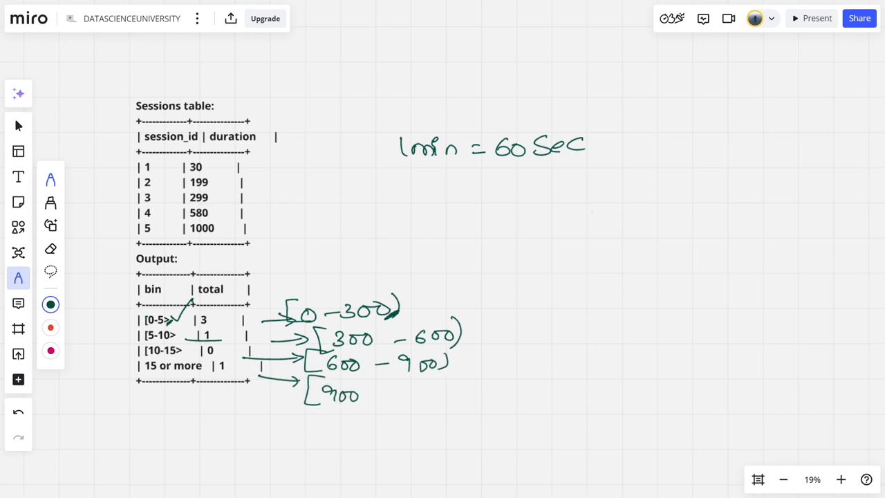
left_click_drag(376, 401, 512, 401)
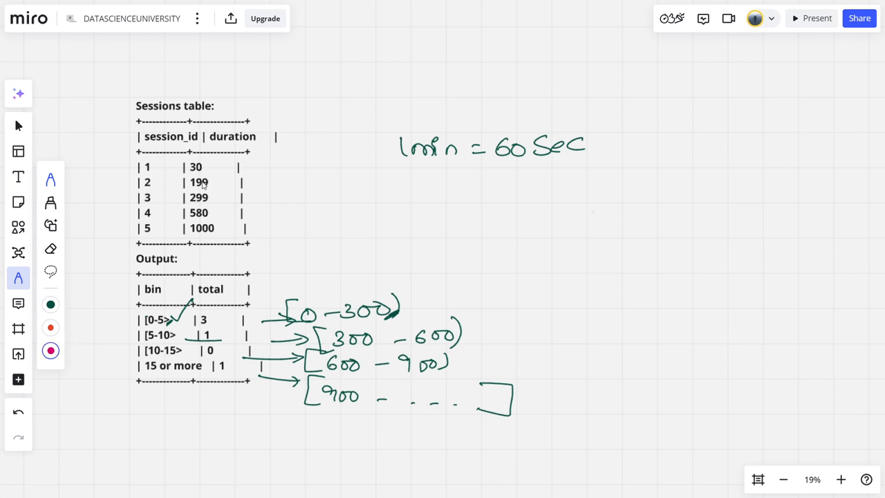
left_click_drag(187, 173, 215, 166)
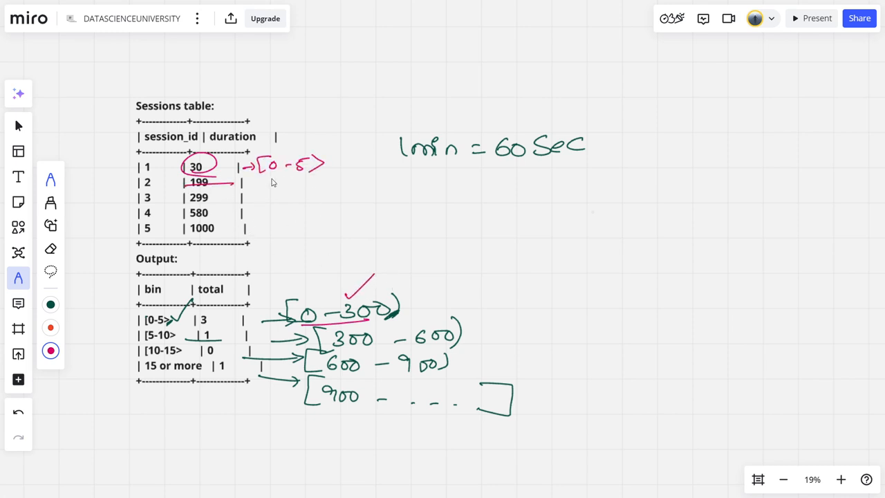
Map durations 199 and 299 to [0-5>, 580 to [5-10>, and circle the first three bins
left_click_drag(235, 182, 280, 182)
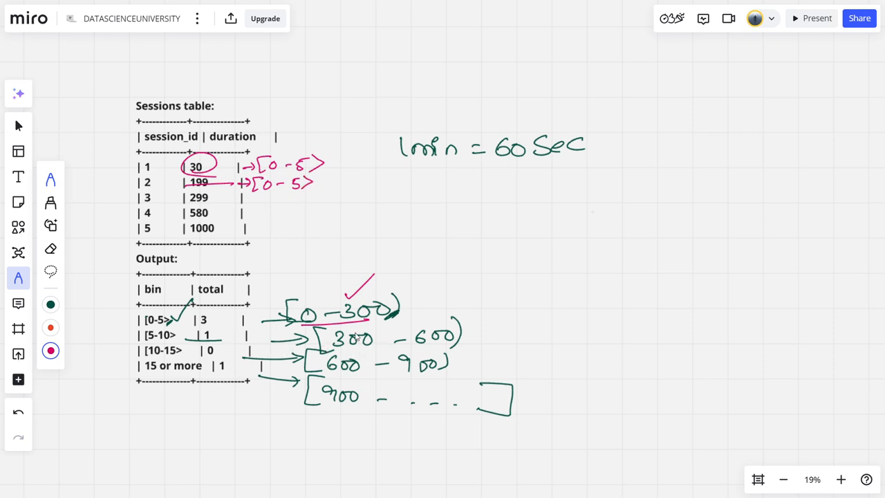
mouse_move(173, 339)
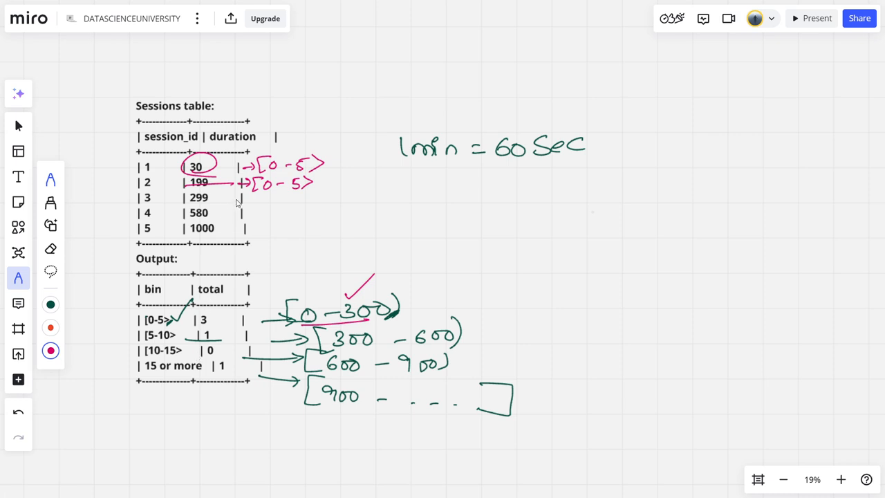
left_click_drag(235, 201, 277, 201)
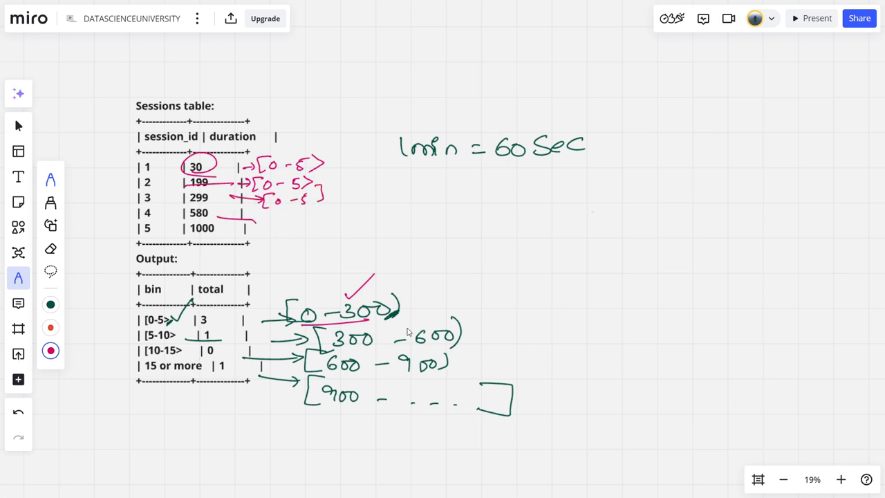
left_click_drag(263, 228, 280, 220)
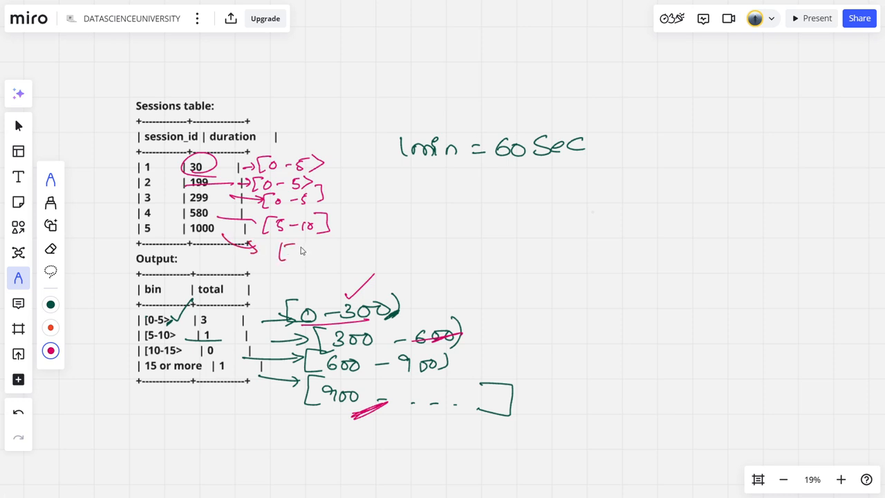
left_click_drag(277, 252, 360, 252)
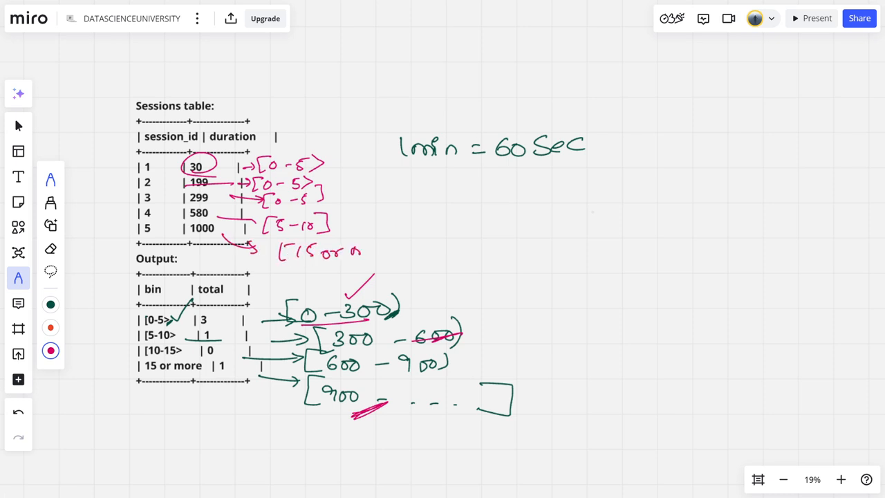
left_click_drag(353, 249, 415, 245)
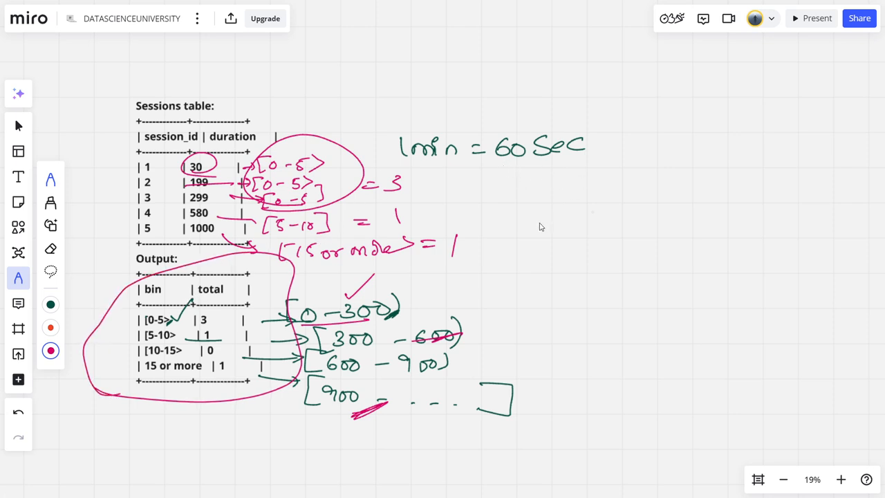
mouse_move(511, 244)
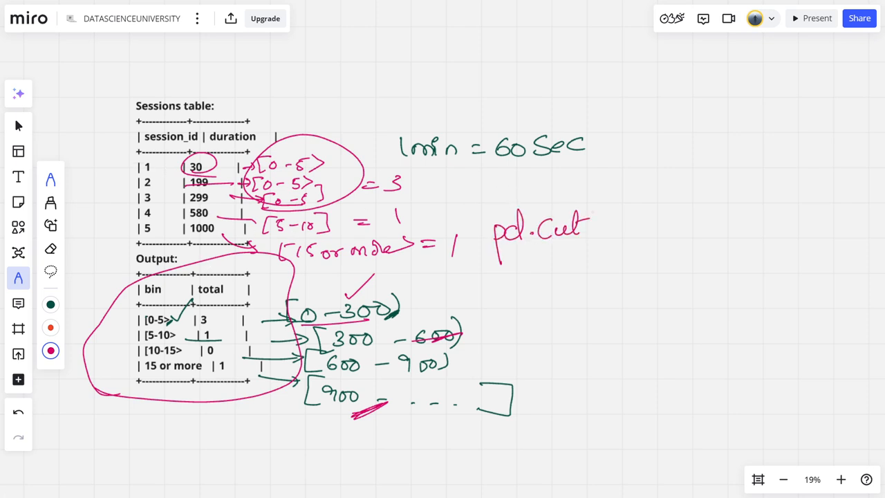
Handwrite 'pd.cut' to the right of the bin tallies
left_click_drag(471, 197, 626, 256)
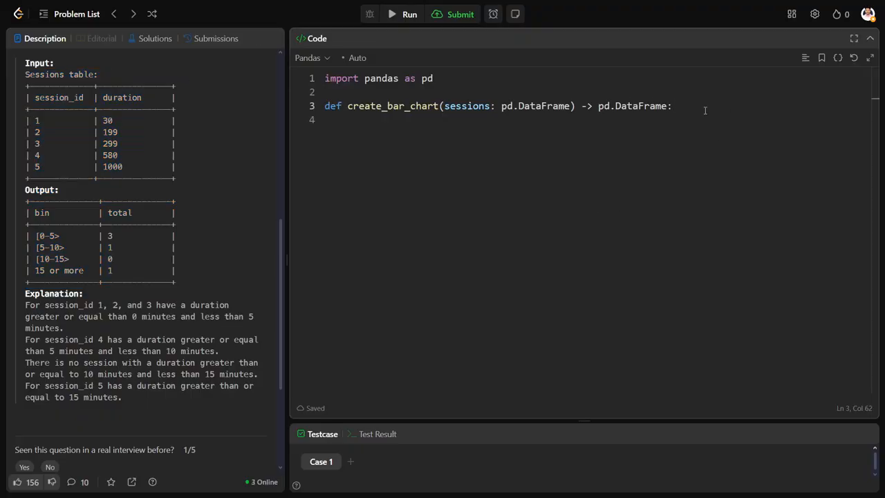
On a new line, start returning pd.cut(sessions["duration"]) with a bins argument
type("RET")
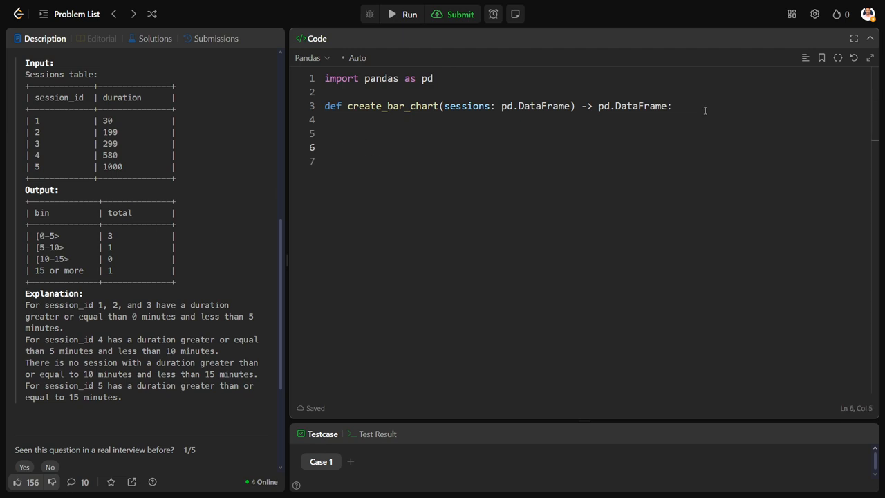
type("return p")
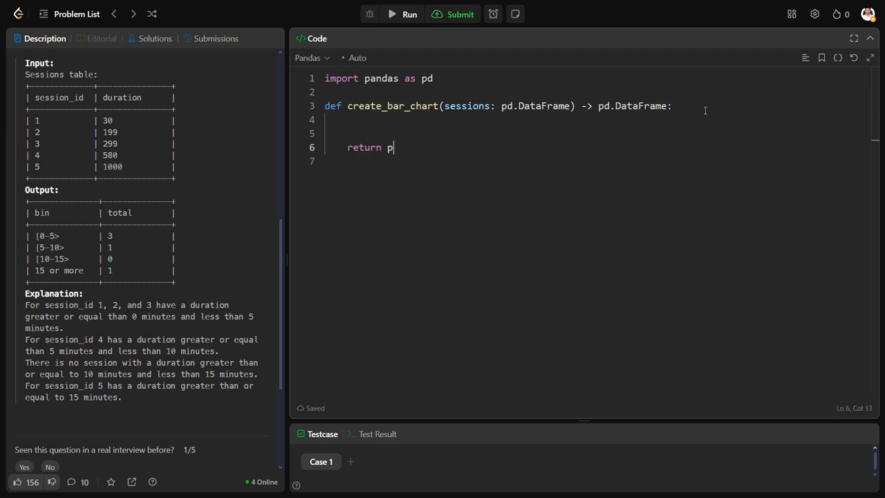
type("d.cut()")
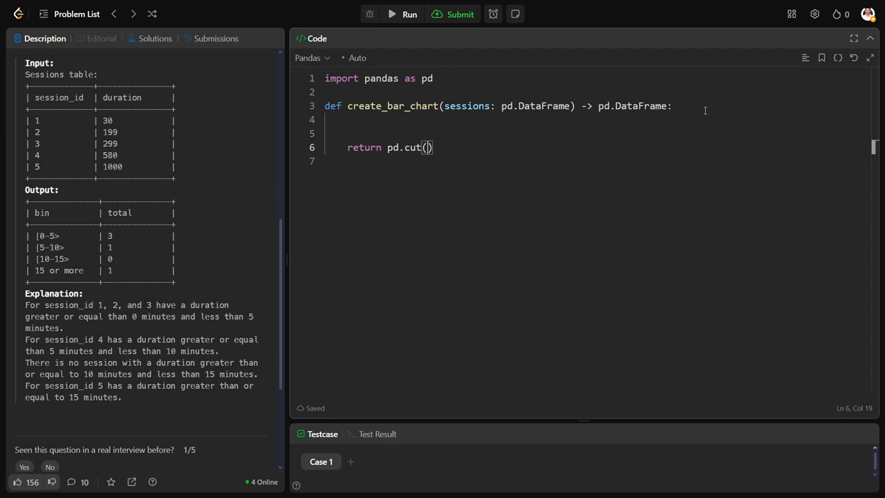
type("sessions")
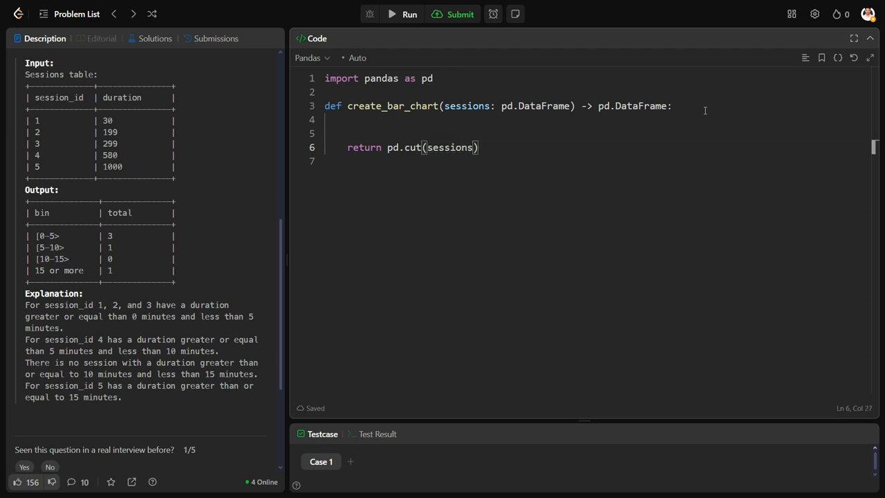
type("[\"durat")
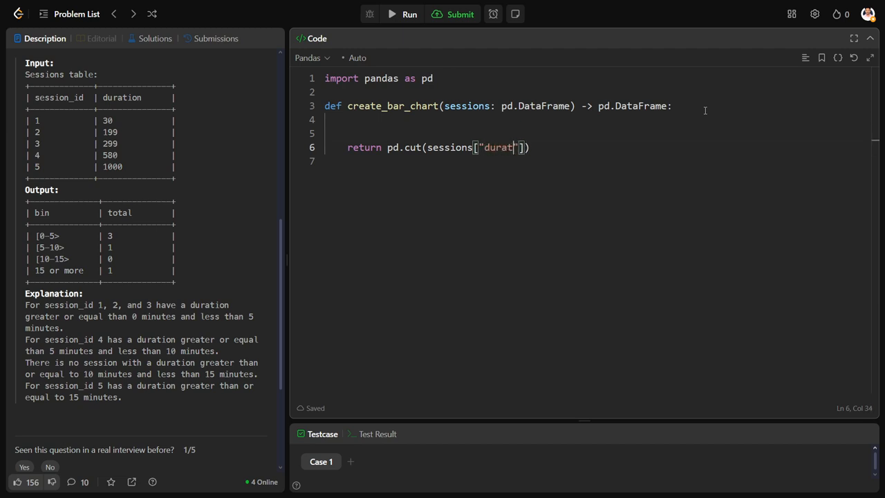
type("ion")
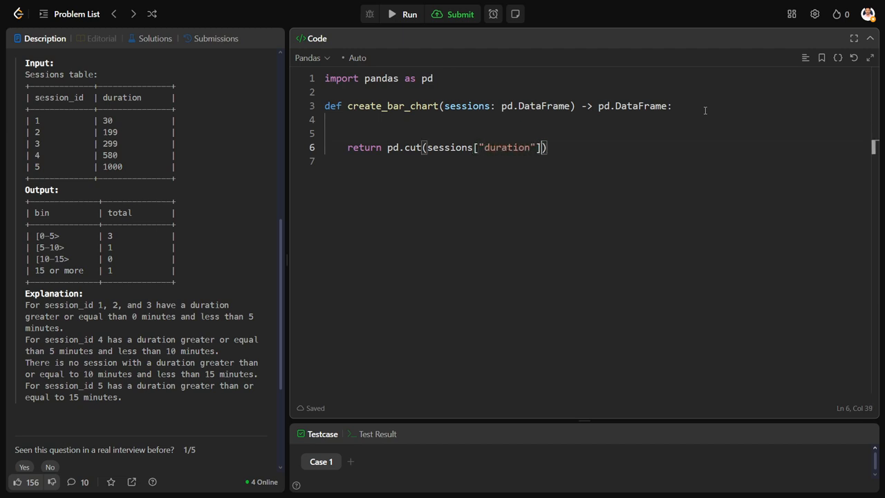
type(", bins=[")
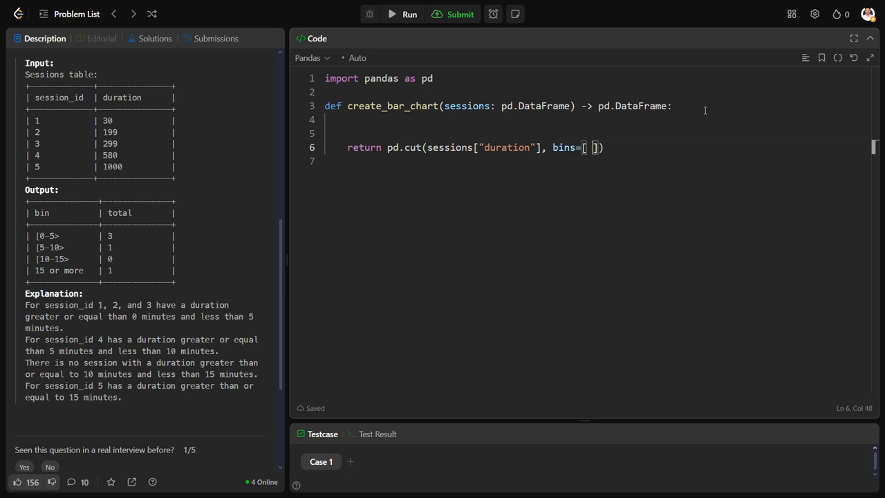
Fill in bin edges 0, 300, 600, 900 and a huge upper bound
type("0,")
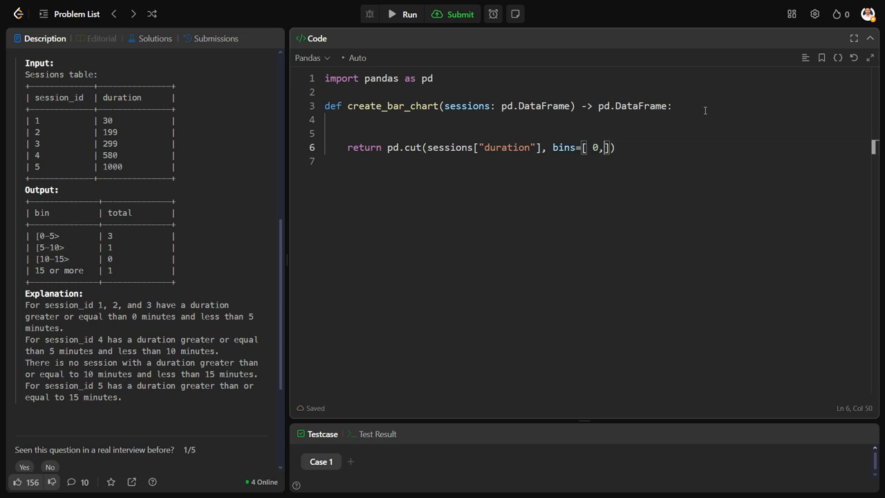
type("300,")
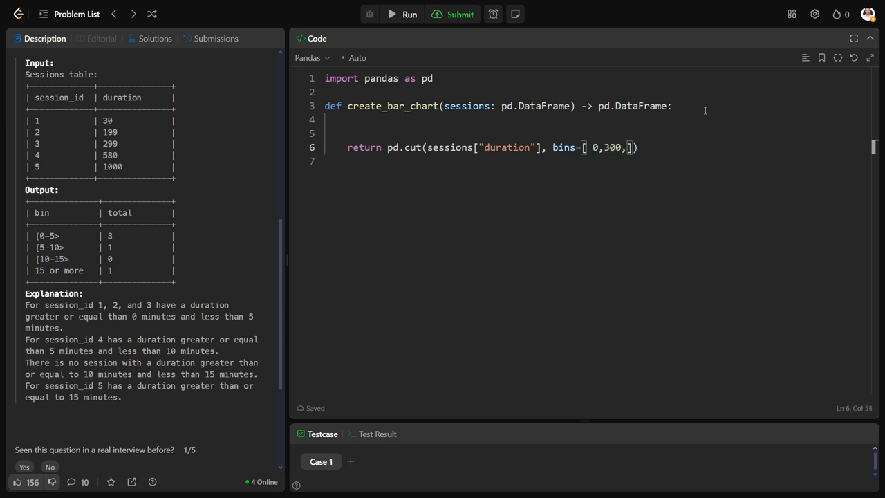
type("600,")
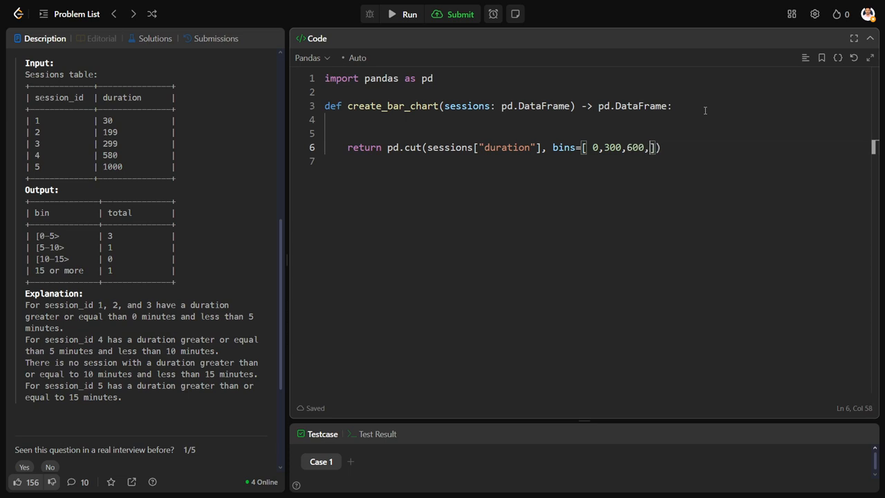
type("900")
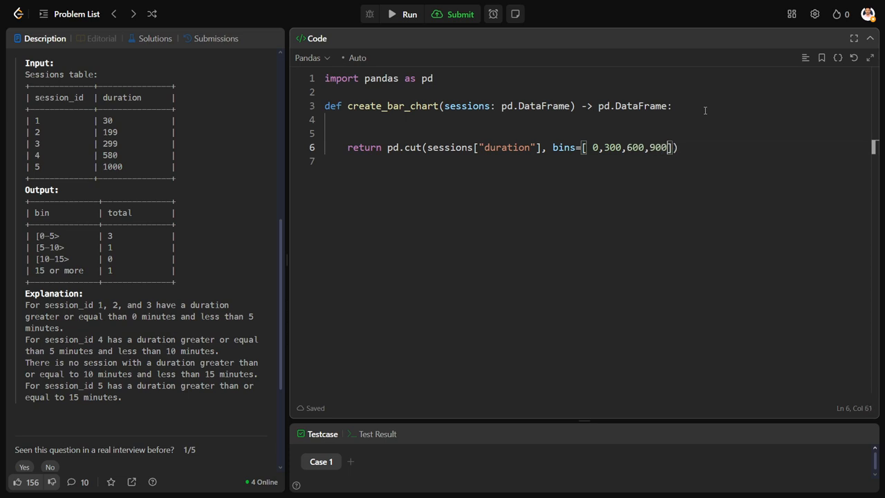
type(",1000000000000000000000000")
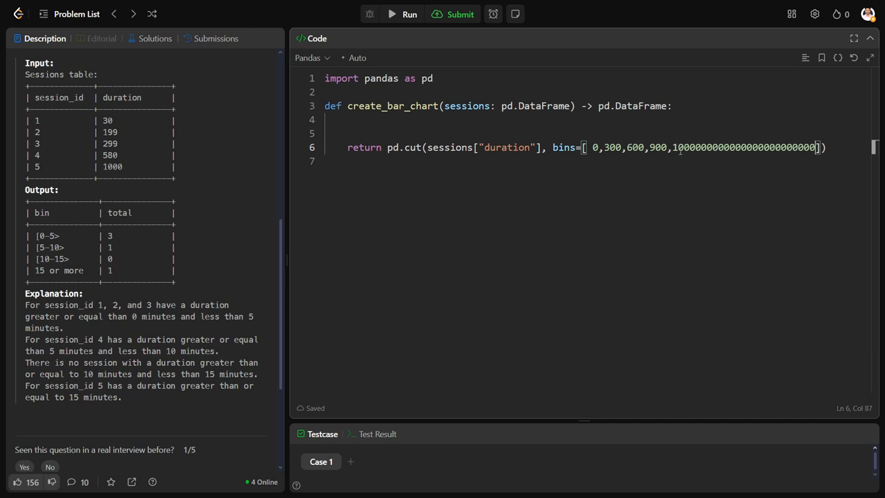
key("BackSpace")
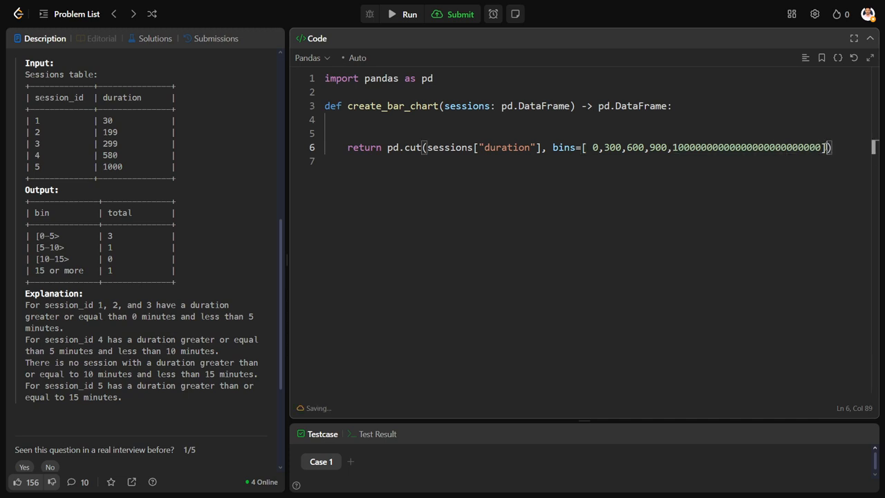
Add labels "[0-5>", "[5-10>", "[10-15>" and "15 or more" to the pd.cut call
type(",label")
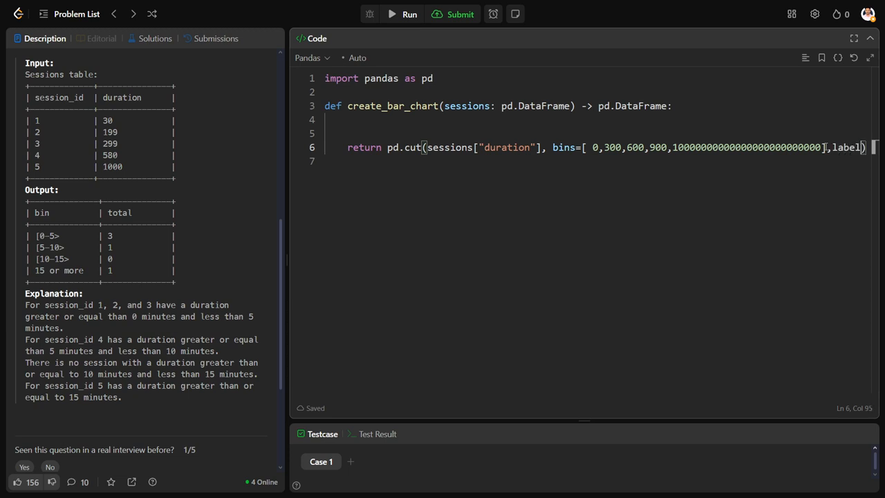
type("=")
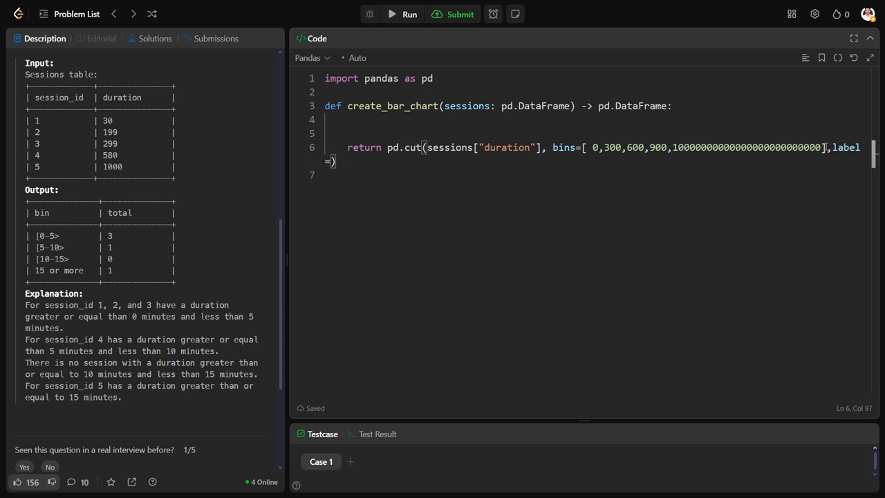
type("[")
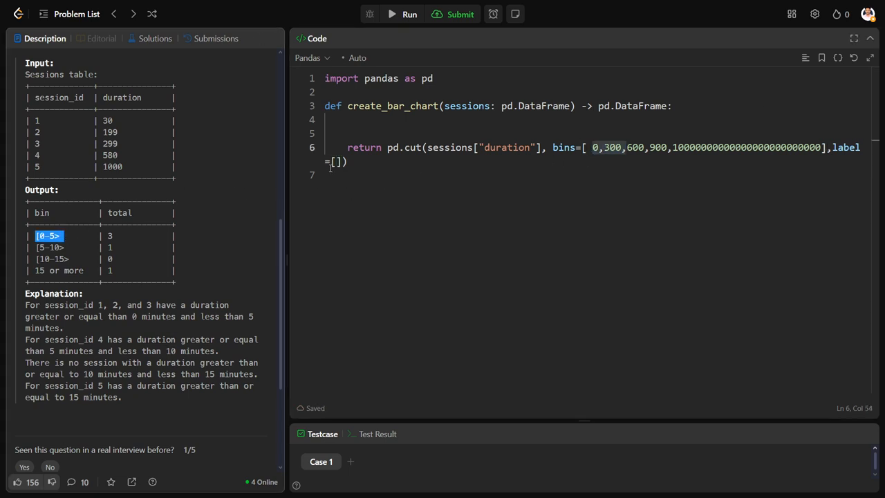
type("\"[0-5> \"")
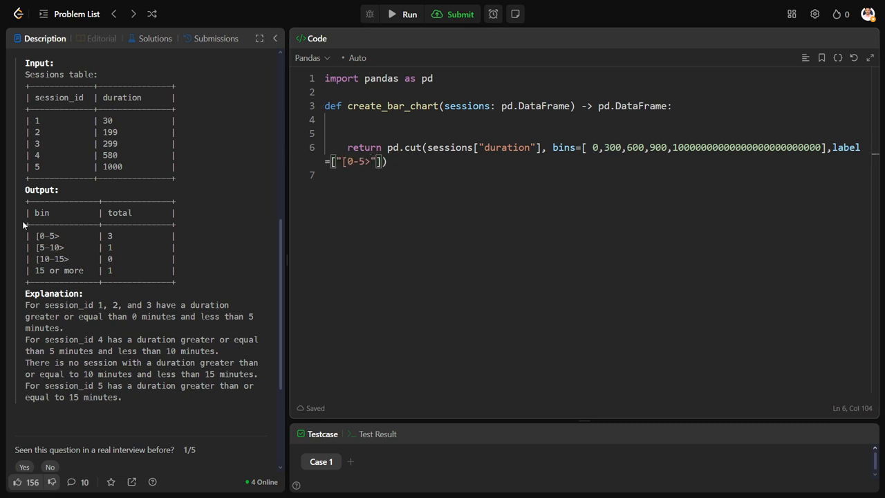
double_click(50, 247)
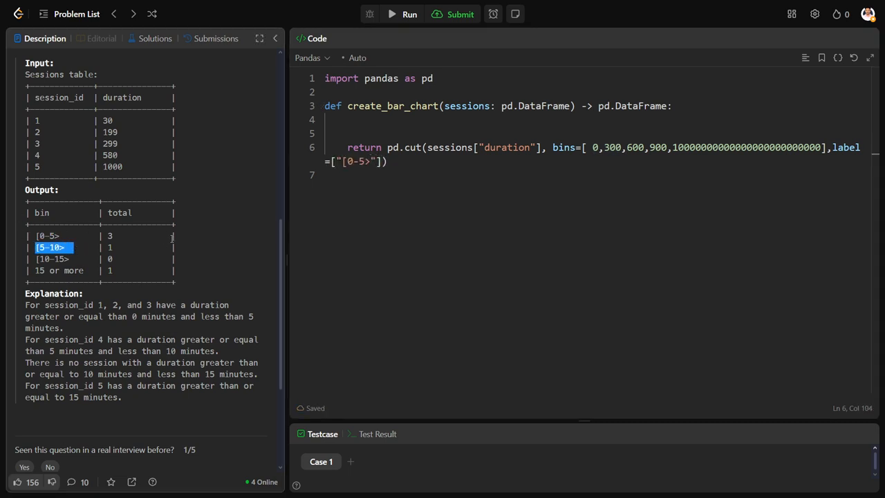
type("\"")
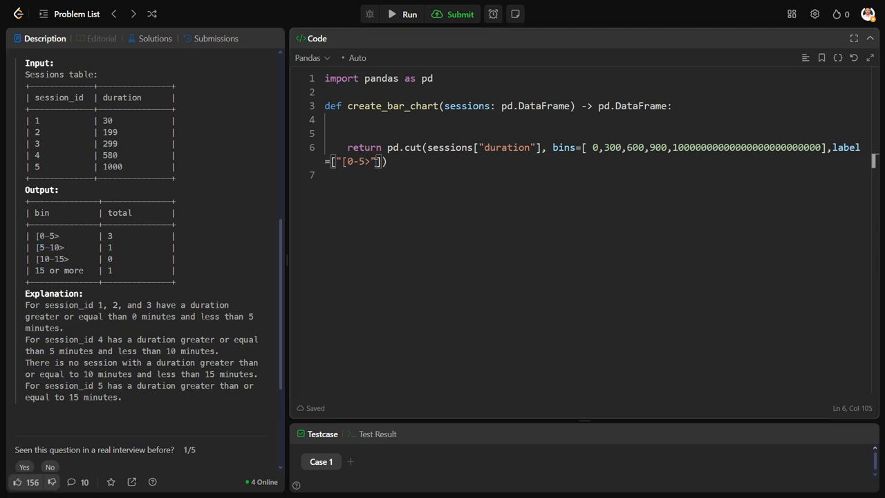
type(",\"[5-10>\"")
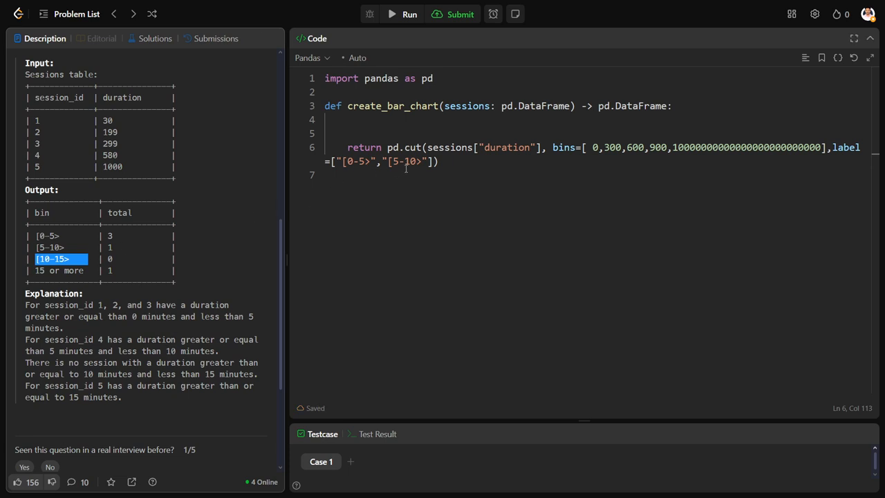
type(",\"[10-15>\",\"| 15 or more |\"")
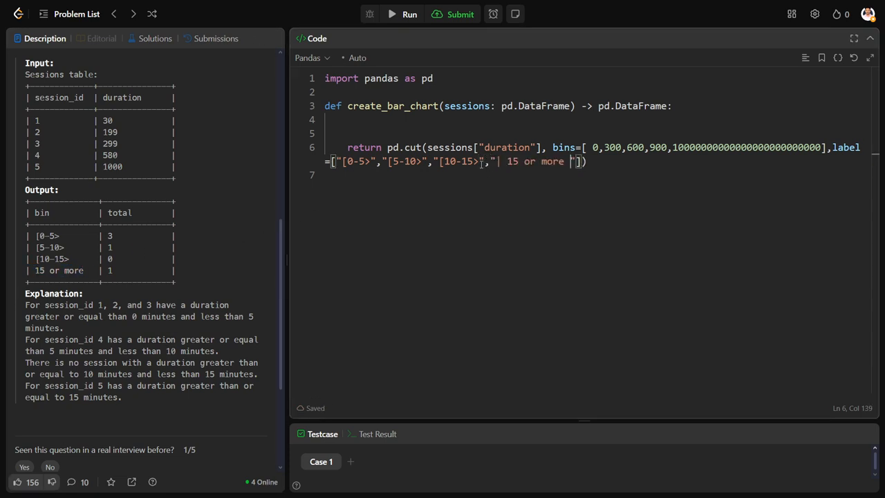
key("Backspace")
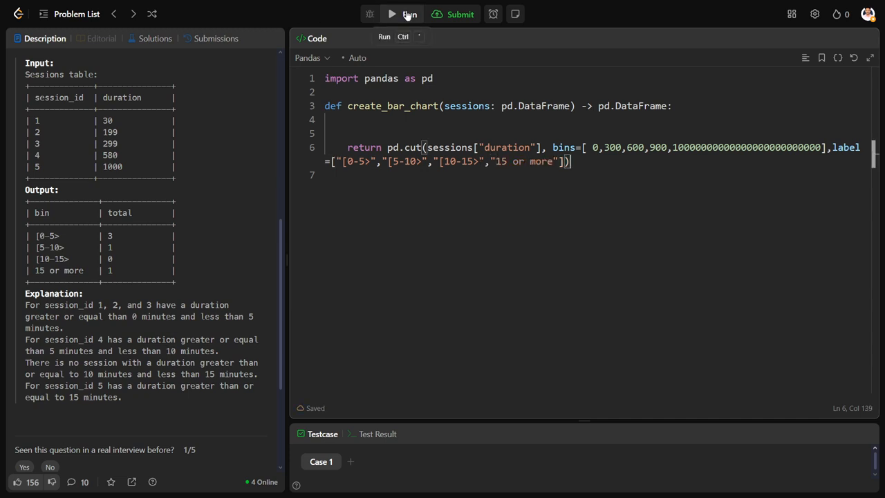
Run the code, correct label= to labels=, and rerun it
left_click(409, 14)
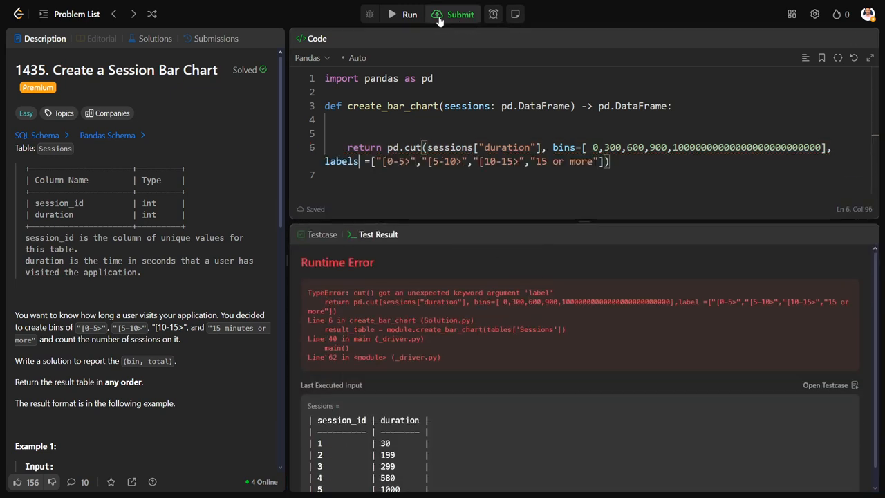
left_click(460, 14)
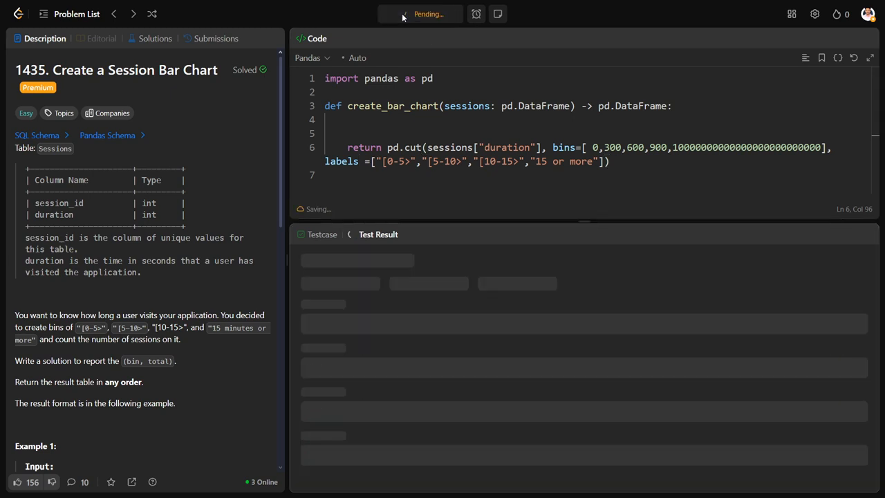
left_click(410, 14)
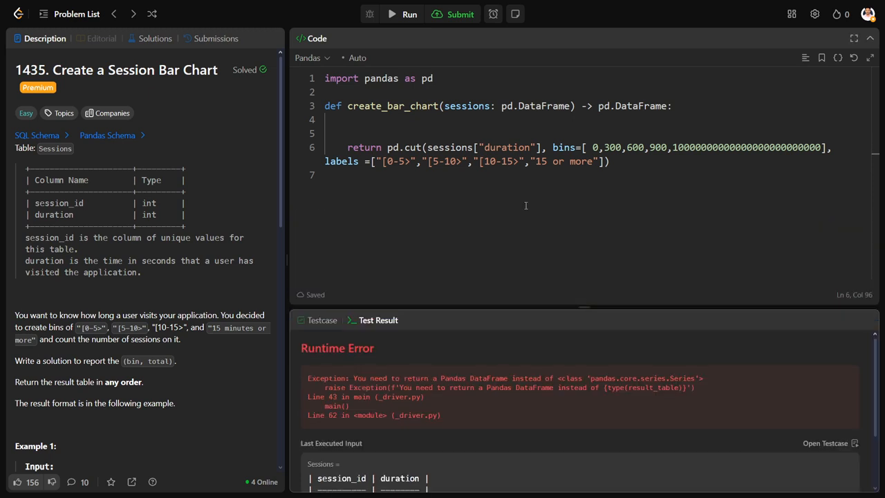
Try sessions[["duration"]] and run it, getting a non-1-dimensional error
left_click(477, 147)
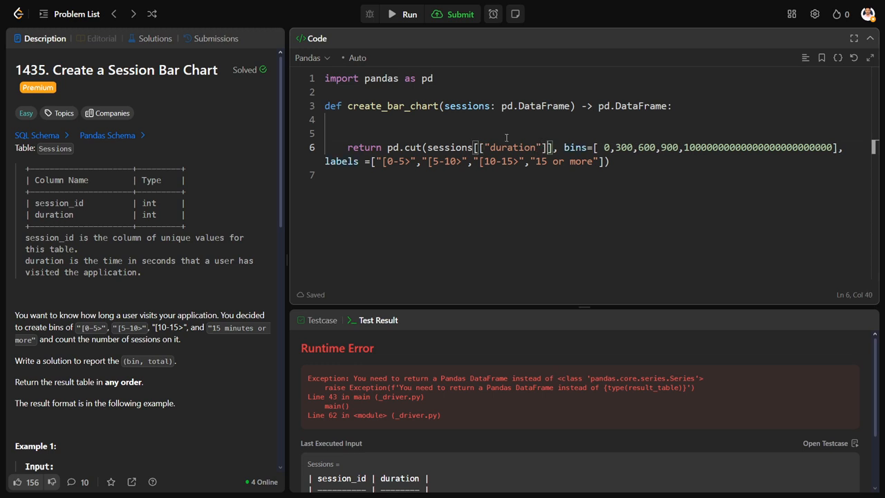
left_click(410, 14)
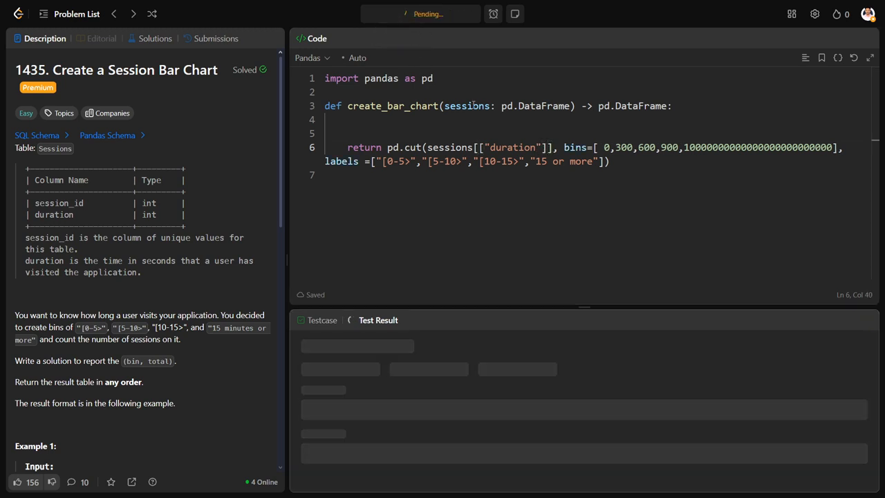
left_click(409, 14)
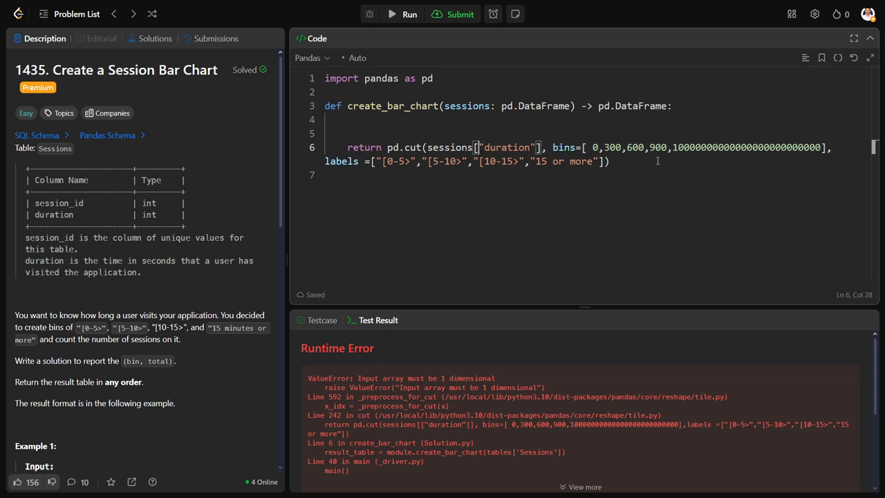
Chain value_counts() onto pd.cut, run it, then add reset_index()
type(".v")
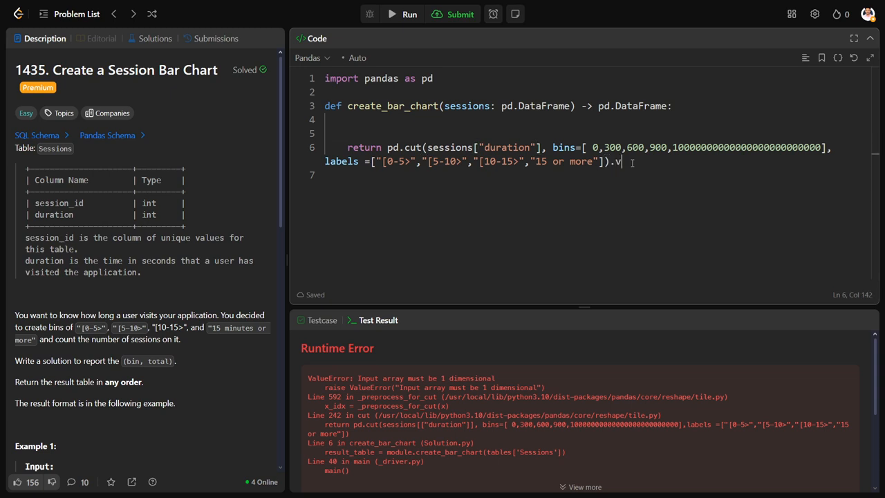
type("alue_Co")
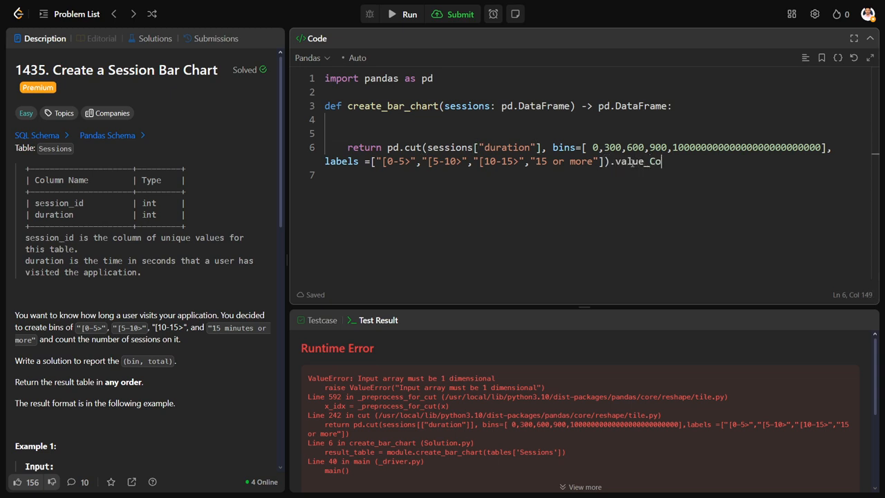
key("Backspace")
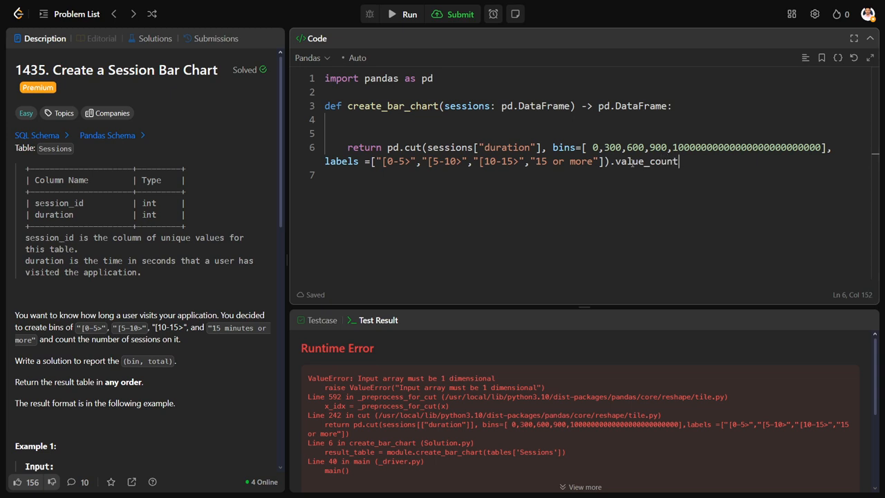
type("s()")
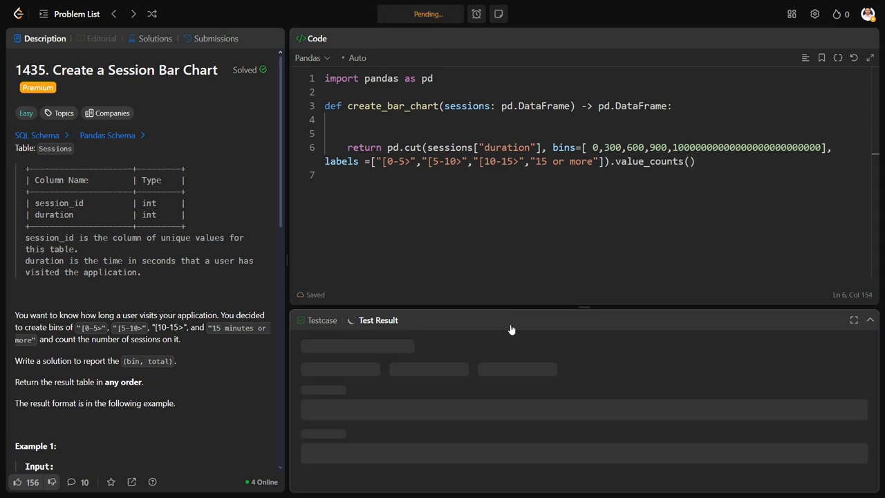
left_click(428, 14)
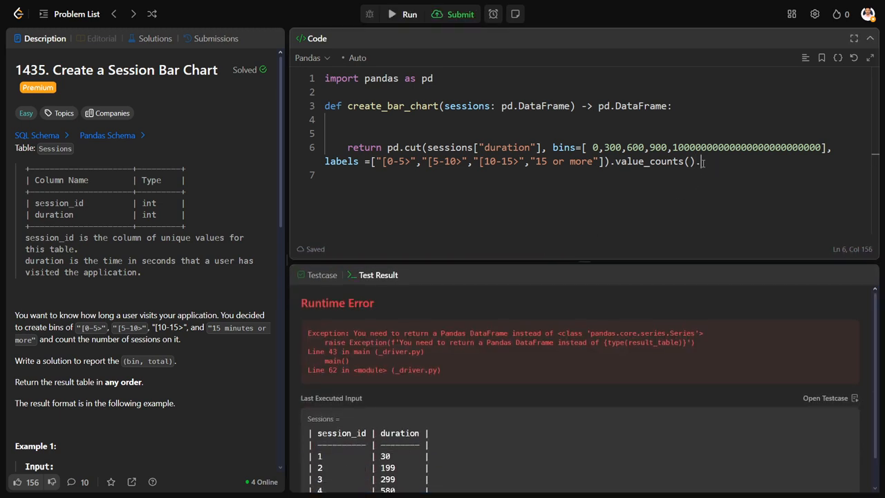
type("reset_index(")
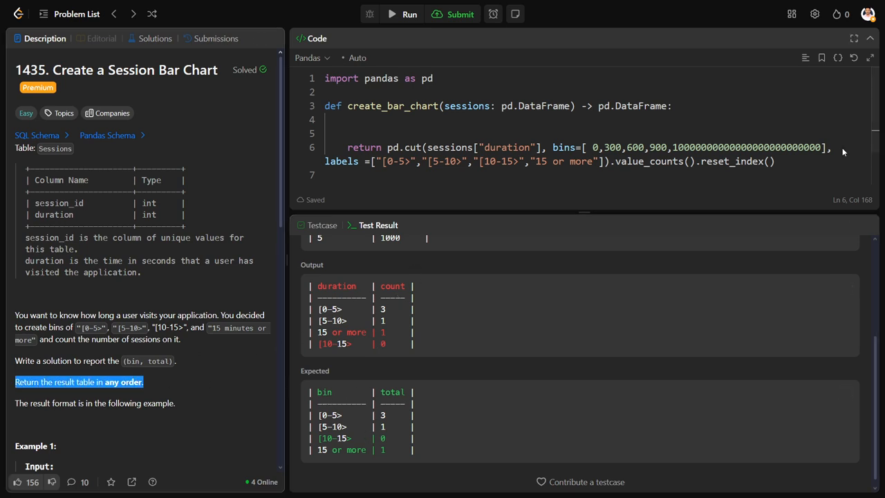
Chain .rename(columns={"duration": "bin", "count": ...}) after reset_index()
type(".r")
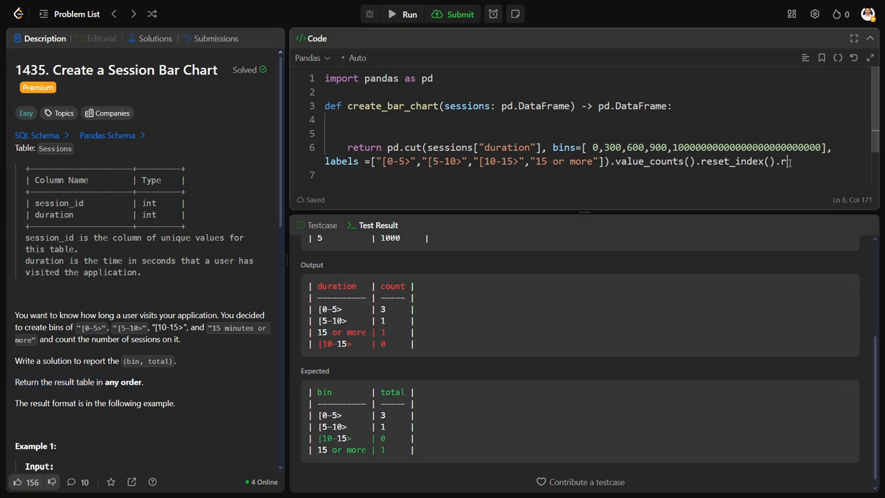
type("ename")
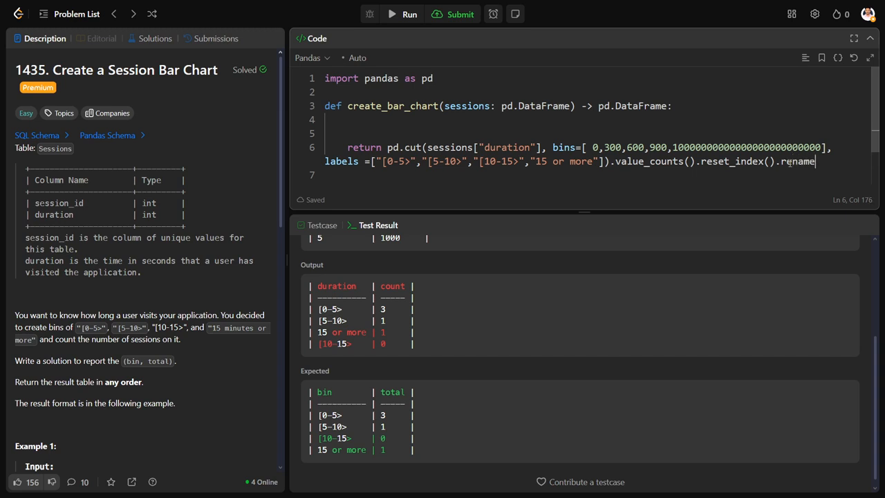
type("(columns = {")
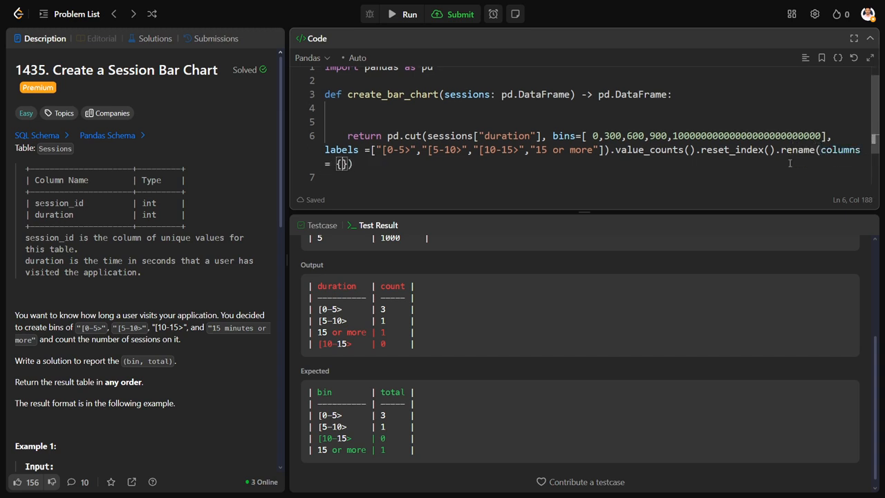
type("\"durat\"")
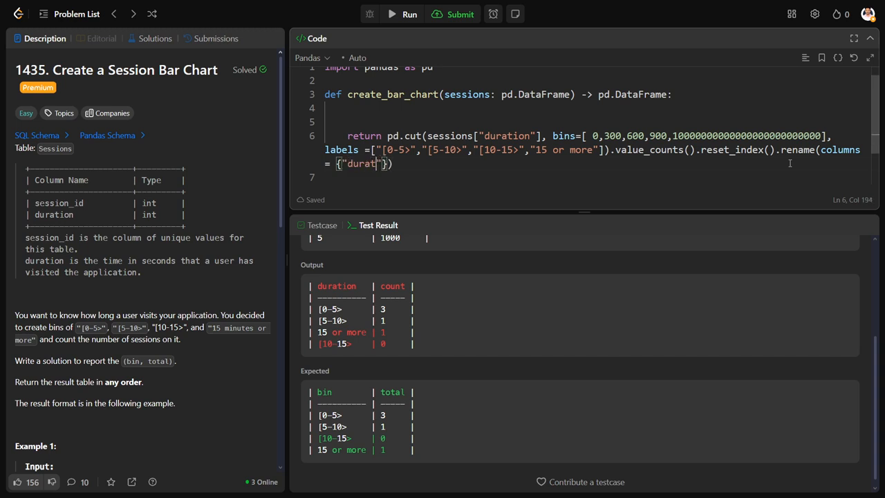
type("ion")
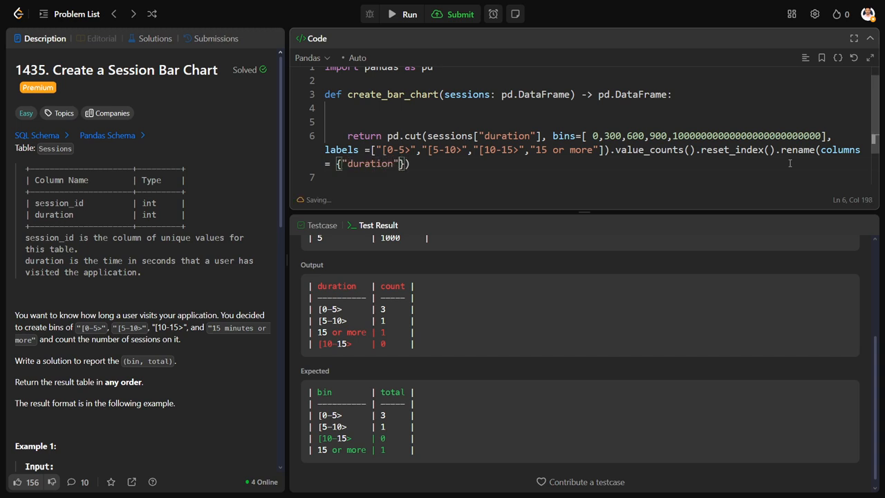
type(": \"\"")
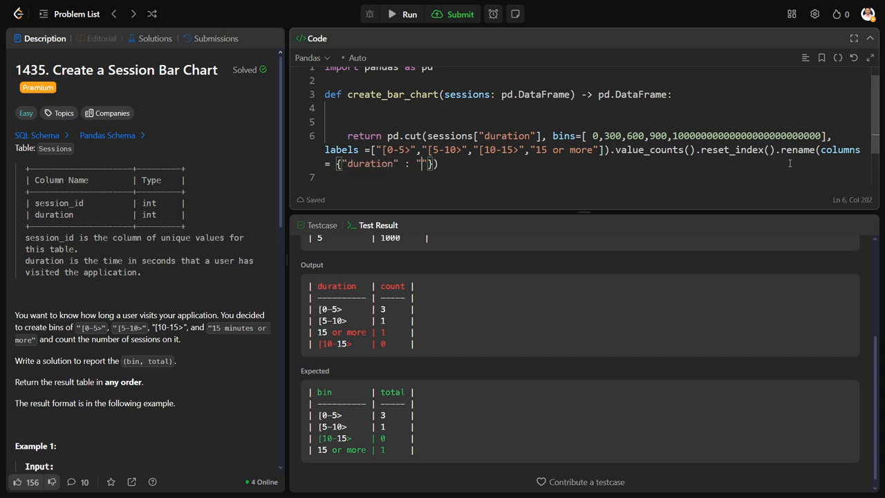
type("bin")
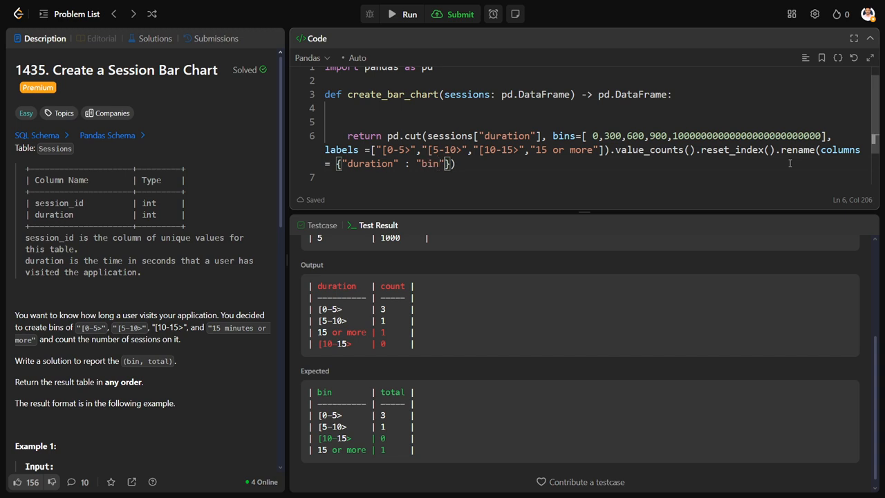
type(", \"co\"")
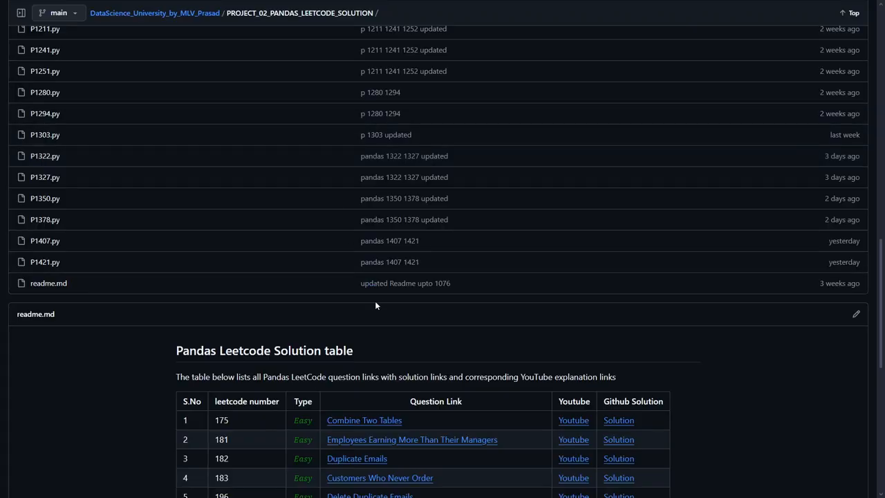
Scroll the GitHub repository page down to the readme's Pandas LeetCode solution table
scroll("down", 3)
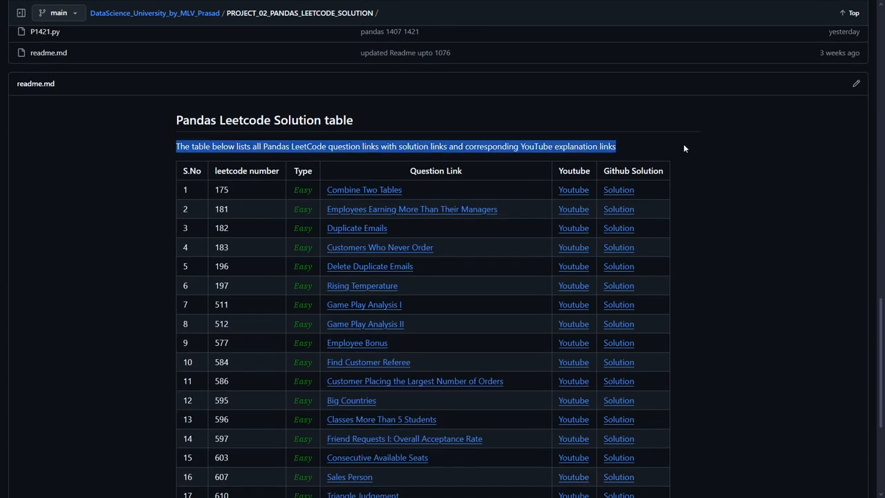
mouse_move(682, 148)
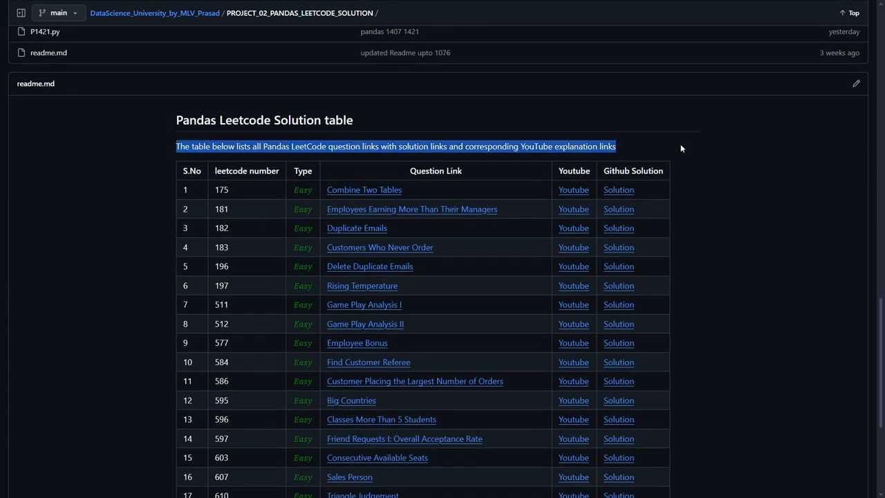